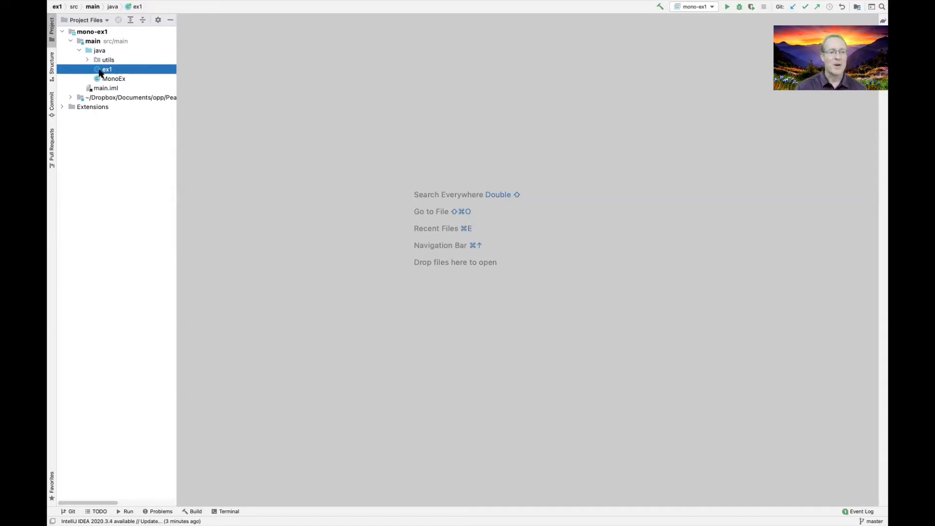
# - View ex1.java's main method registering and running the two MonoEx fraction tests
pyautogui.doubleClick(107, 69)
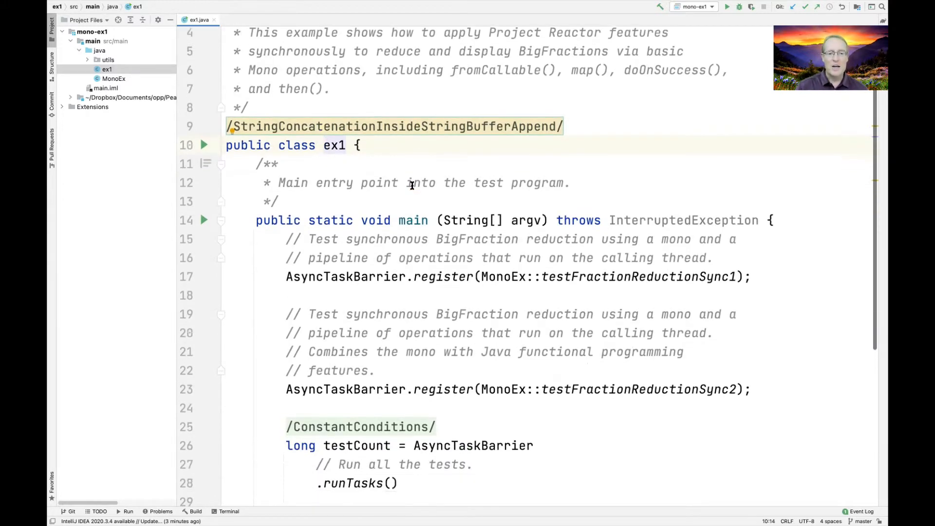
pyautogui.scroll(-3)
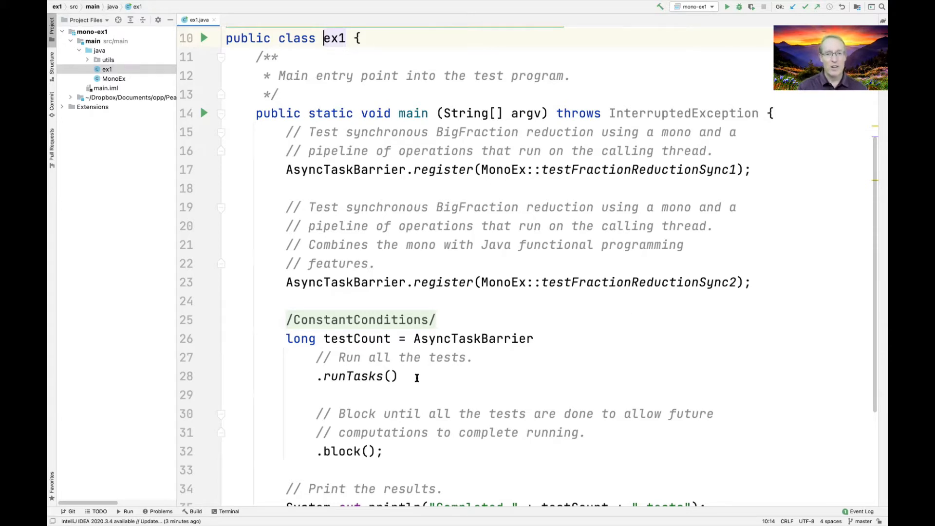
pyautogui.moveTo(408, 451)
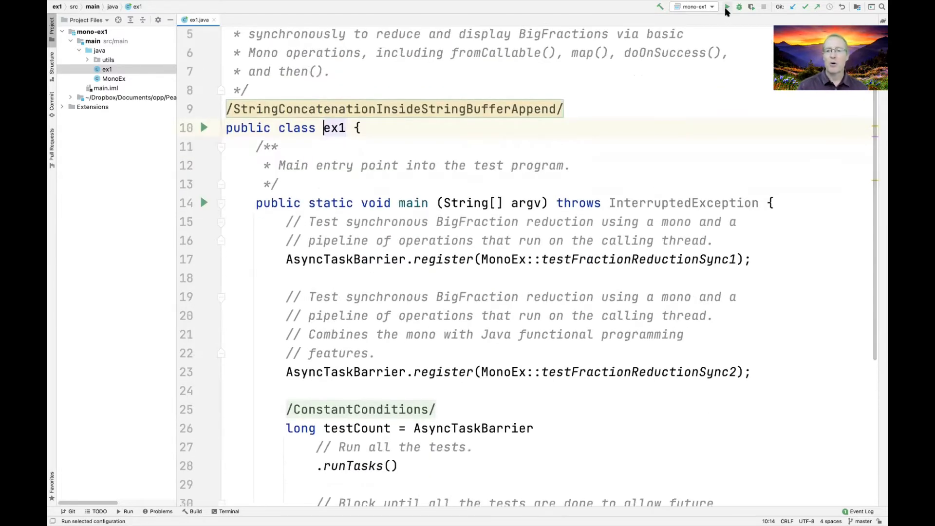
# - Run ex1, confirm both fraction tests complete, and bring up MonoEx.java at testFractionReductionSync1
pyautogui.click(726, 7)
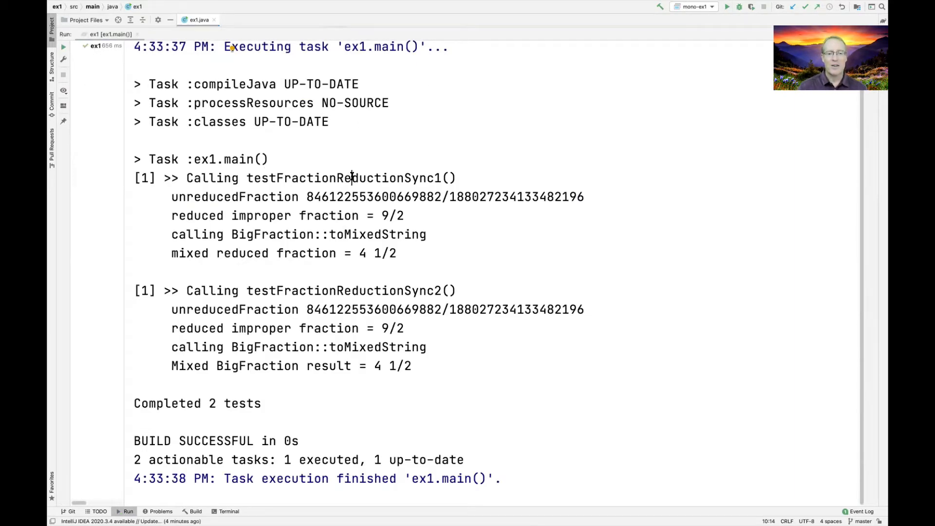
pyautogui.doubleClick(344, 177)
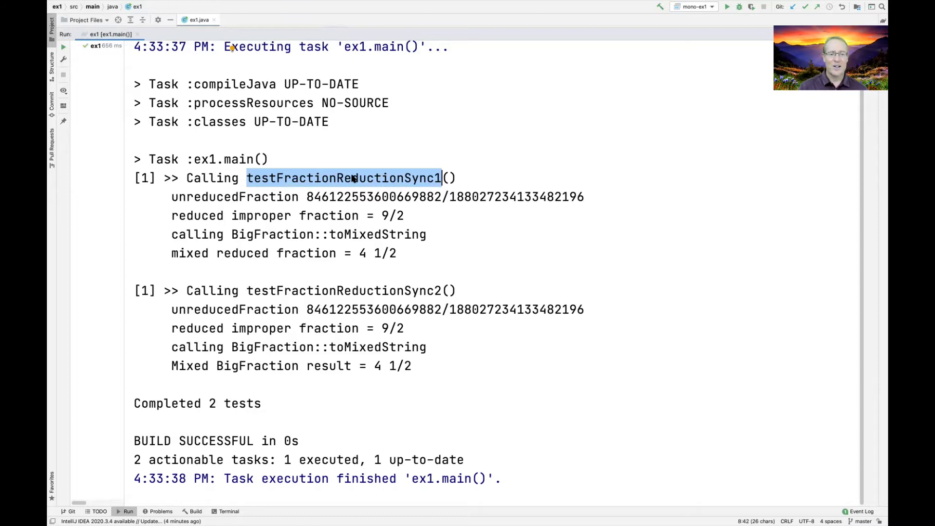
pyautogui.doubleClick(342, 290)
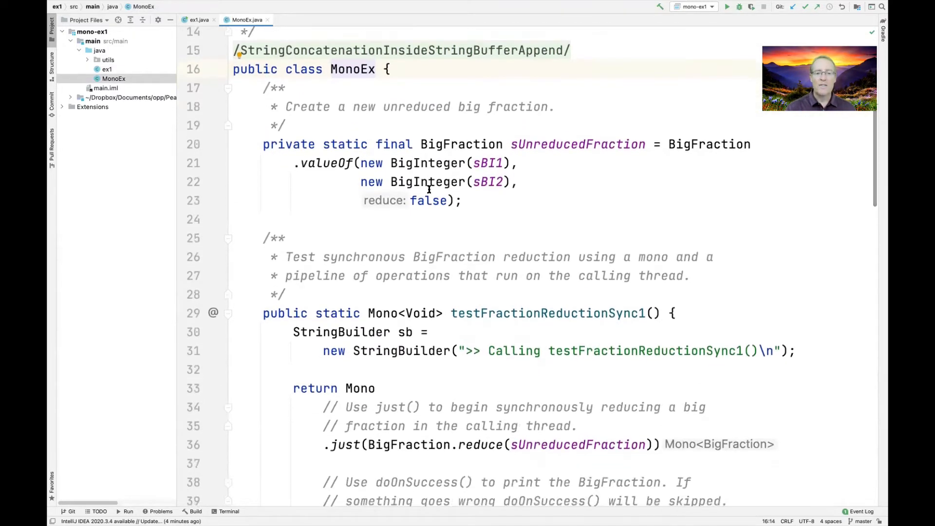
# - Navigate to the sBI1/sBI2 fraction strings in BigFractionUtils.java and return to MonoEx
pyautogui.doubleClick(460, 144)
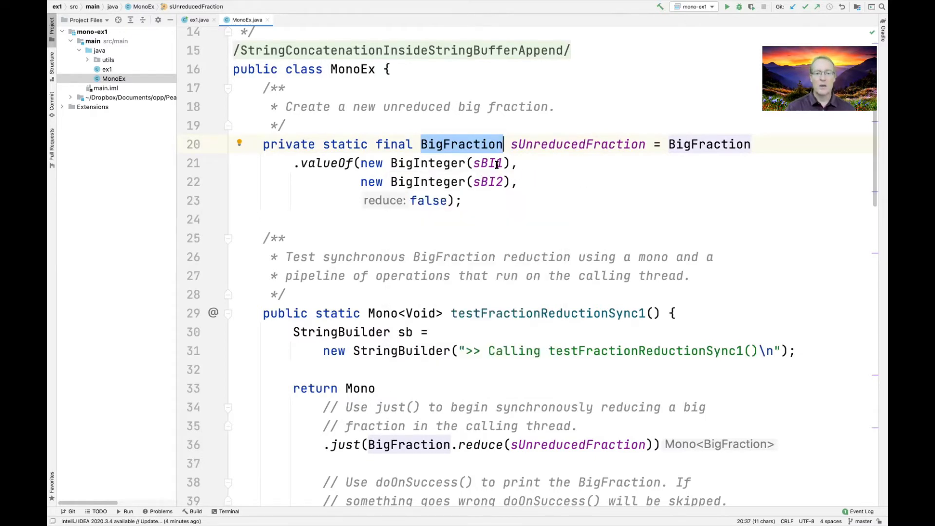
pyautogui.click(492, 162)
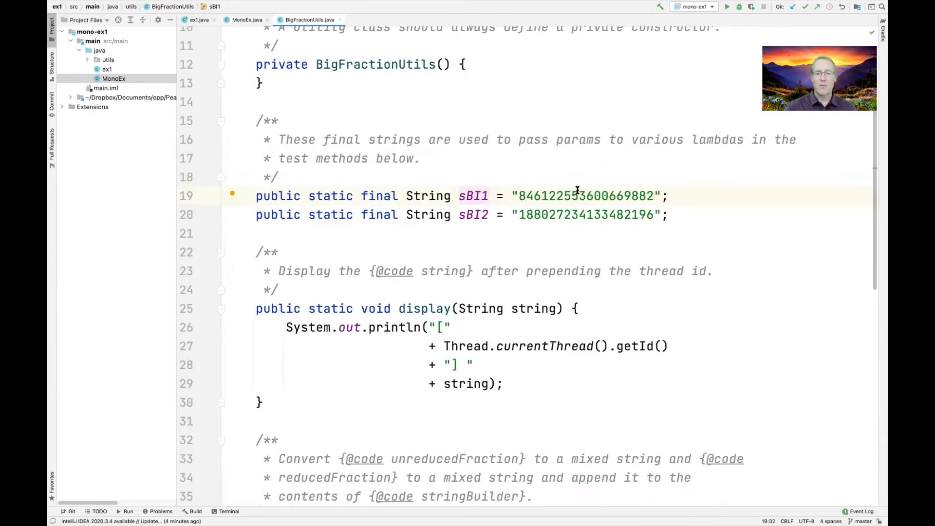
pyautogui.doubleClick(584, 196)
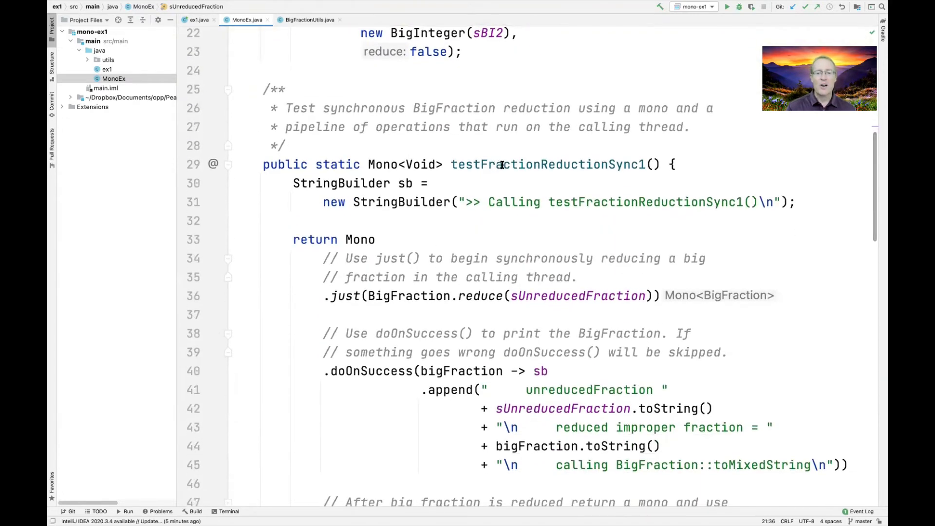
pyautogui.doubleClick(545, 163)
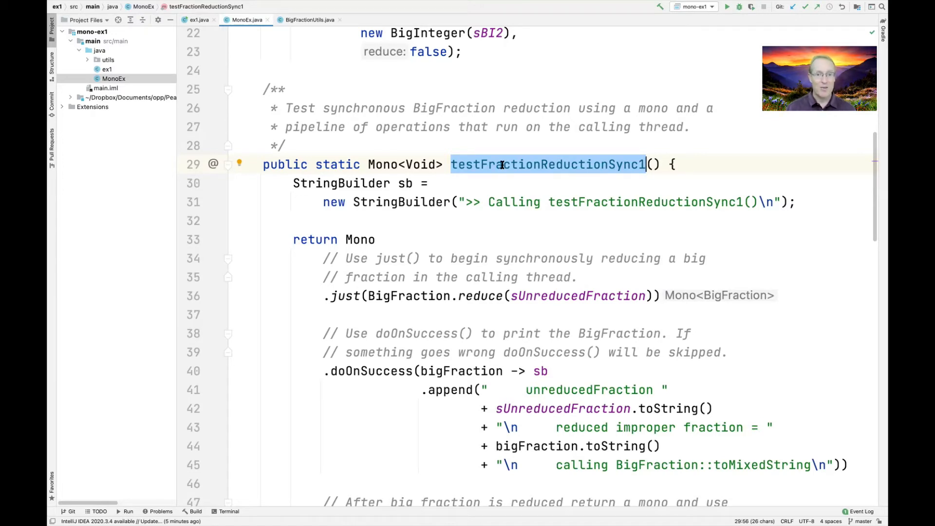
pyautogui.scroll(-3)
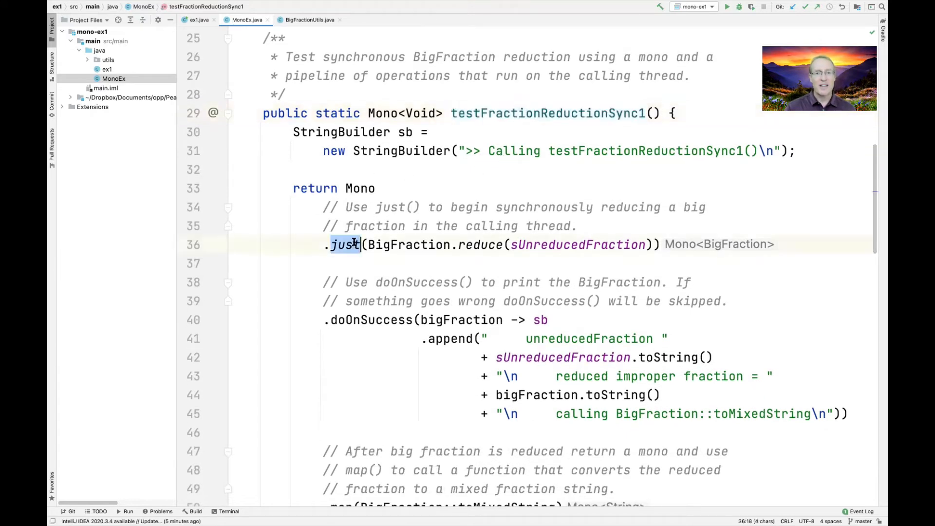
pyautogui.click(531, 244)
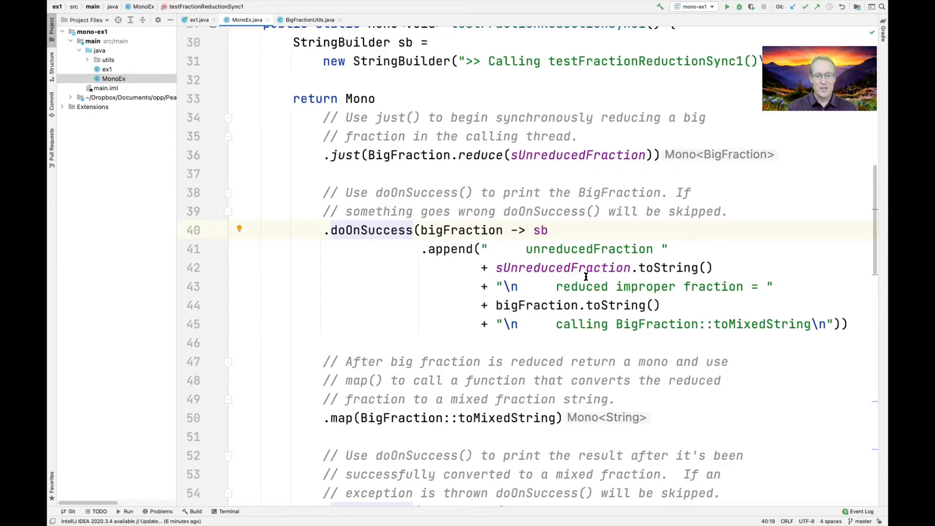
pyautogui.scroll(-3)
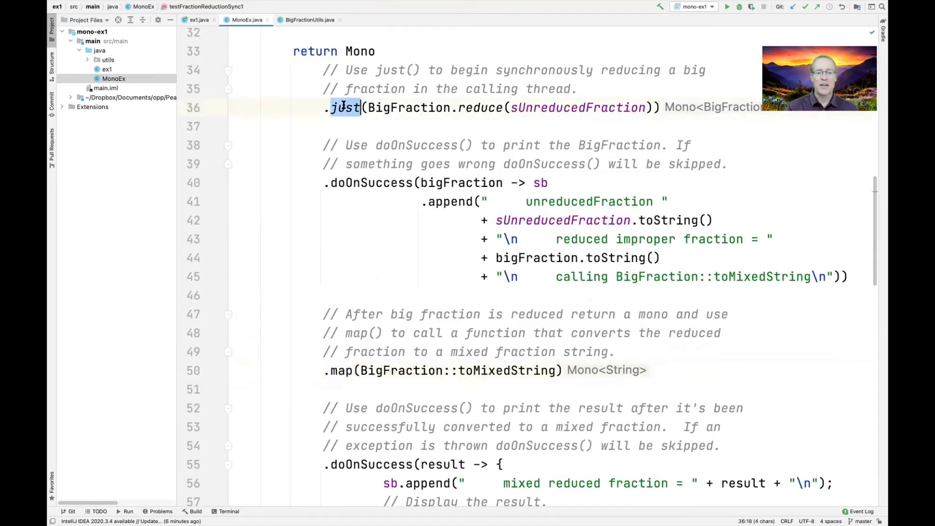
pyautogui.doubleClick(507, 370)
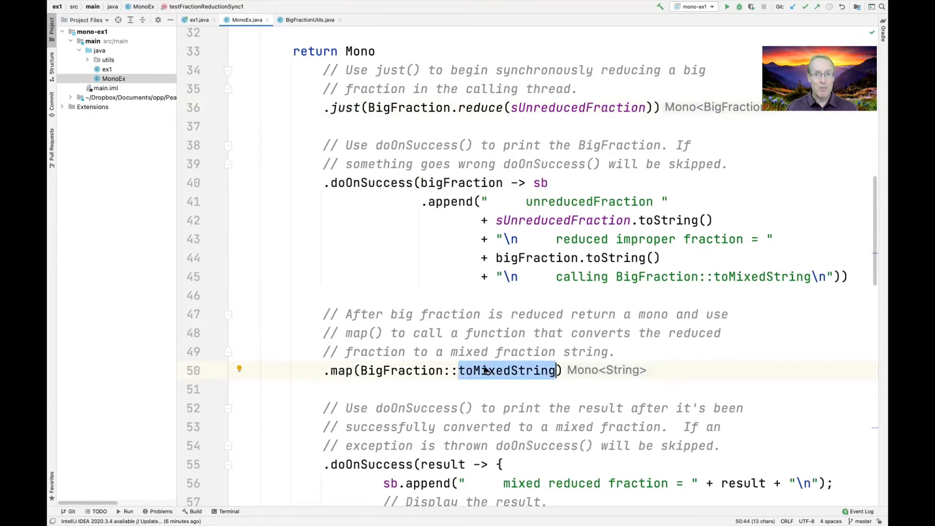
pyautogui.scroll(-3)
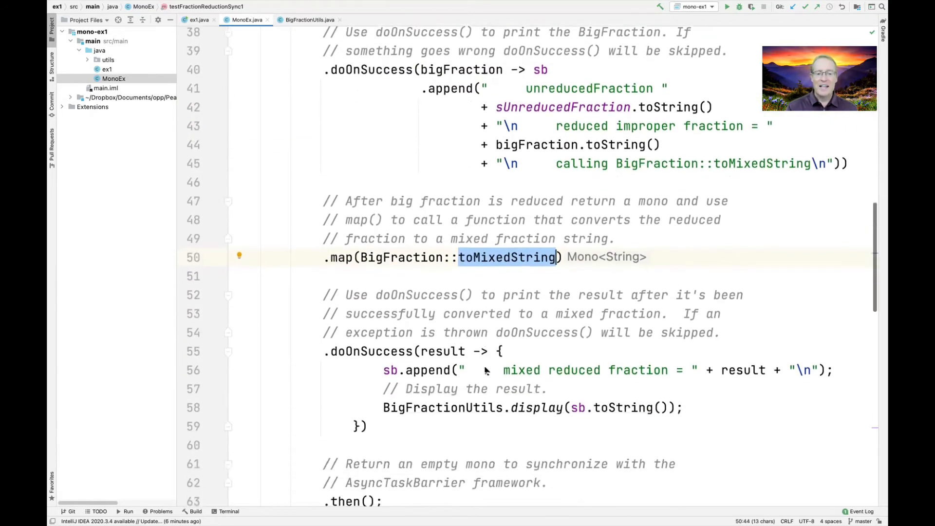
pyautogui.scroll(-3)
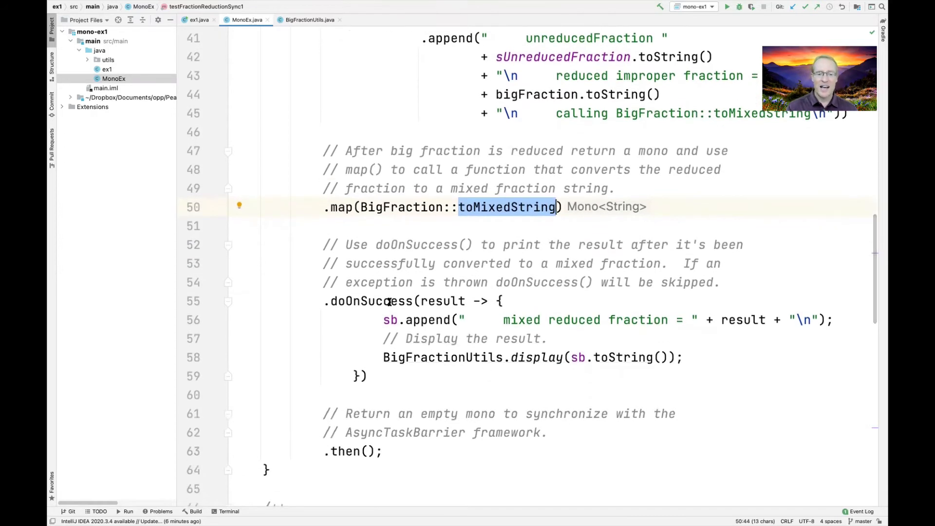
pyautogui.click(387, 301)
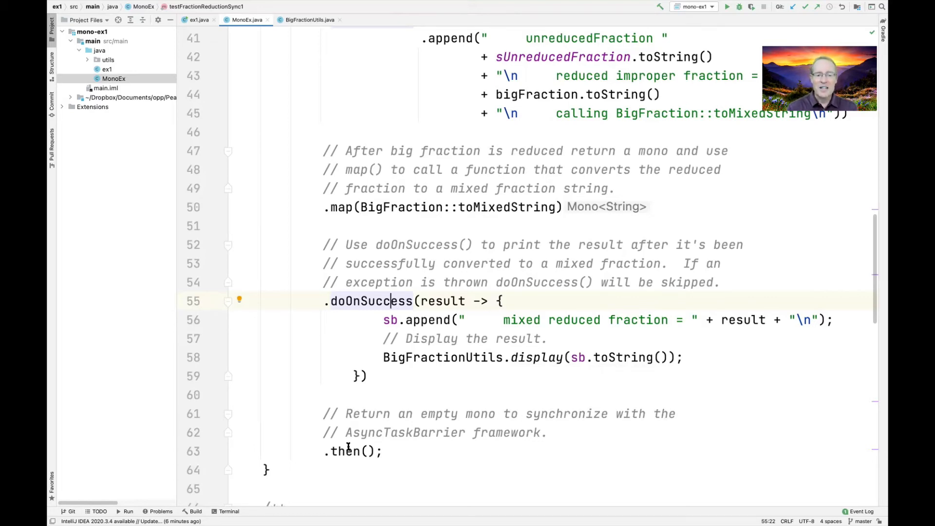
# - Highlight testFractionReductionSync2 and its fromCallable/logBigFraction pipeline in MonoEx
pyautogui.doubleClick(343, 450)
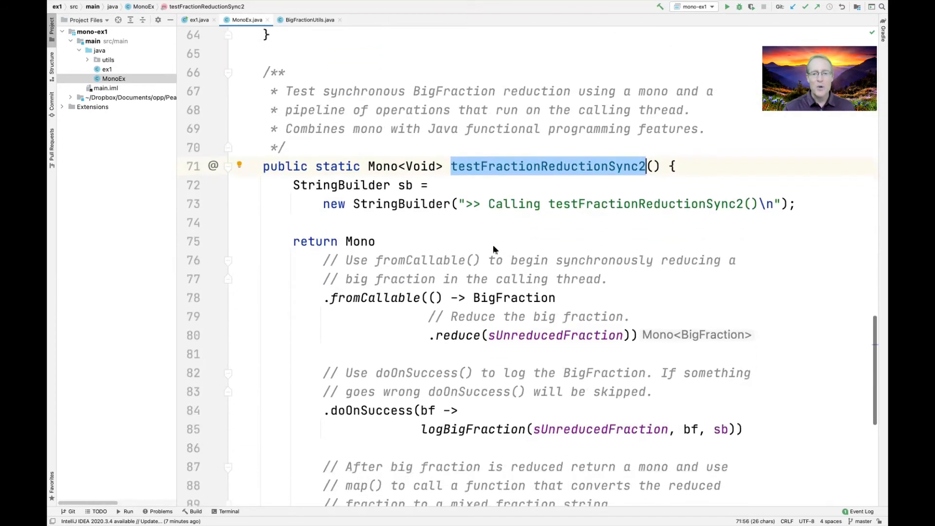
pyautogui.scroll(-3)
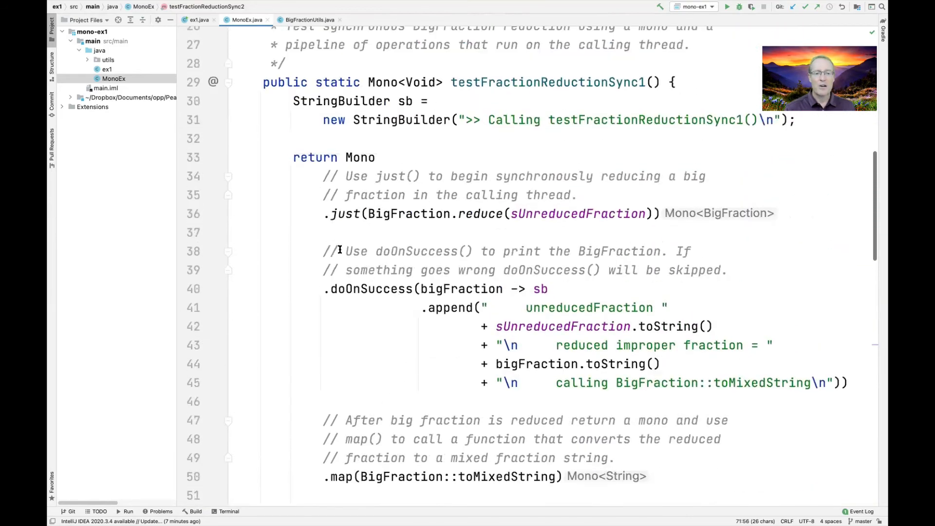
pyautogui.doubleClick(344, 213)
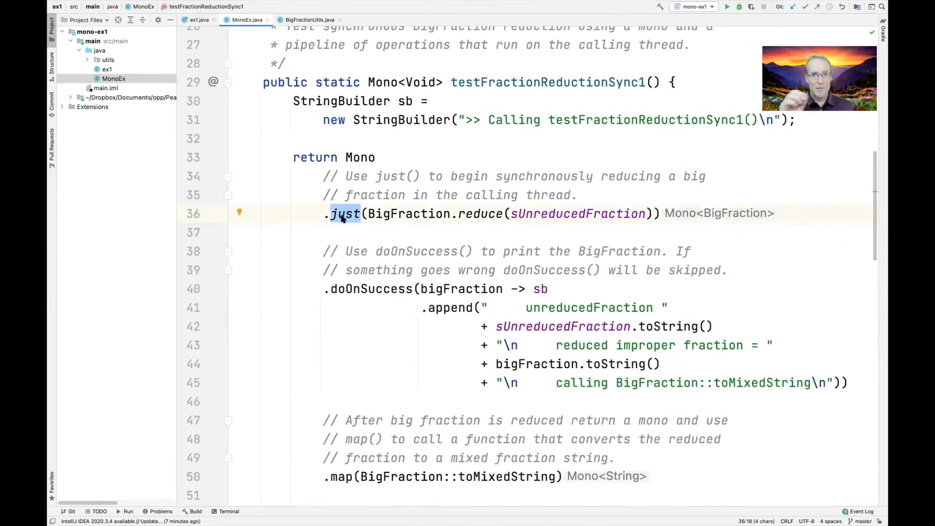
pyautogui.scroll(-3)
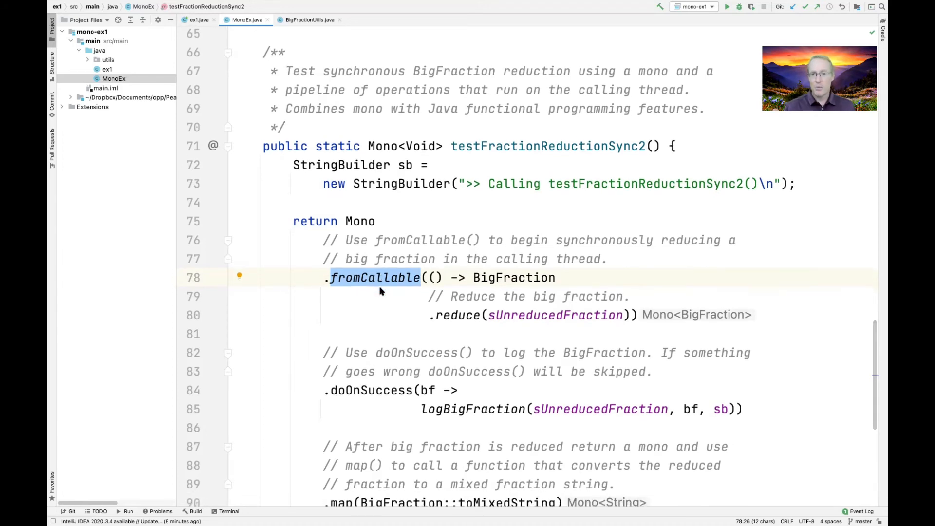
pyautogui.scroll(-3)
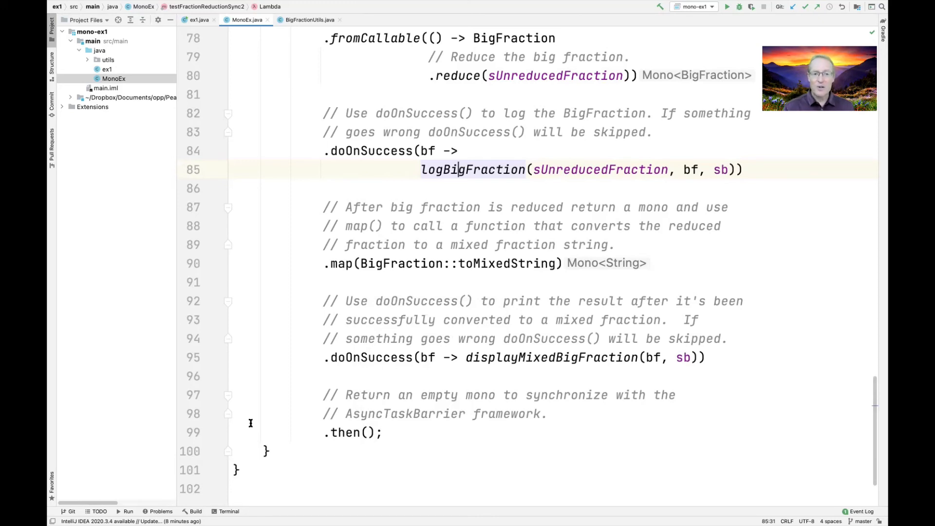
pyautogui.moveTo(715, 12)
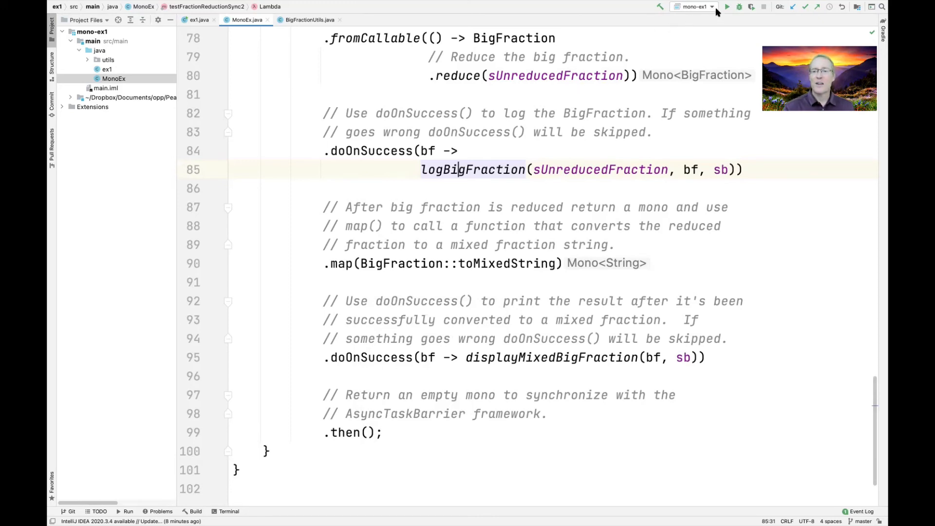
# - Run ex1 again, showing both tests reducing the fraction to 9/2 (mixed 4 1/2)
pyautogui.click(726, 6)
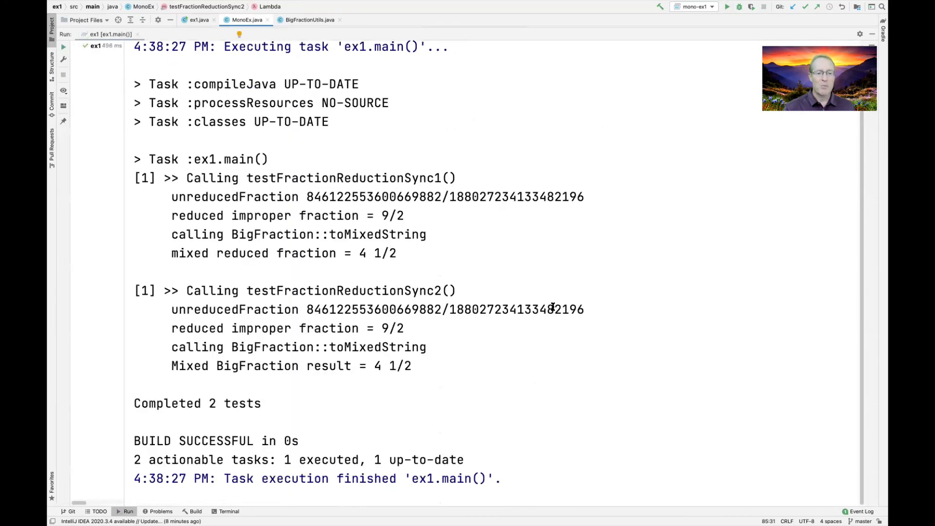
pyautogui.moveTo(391, 196)
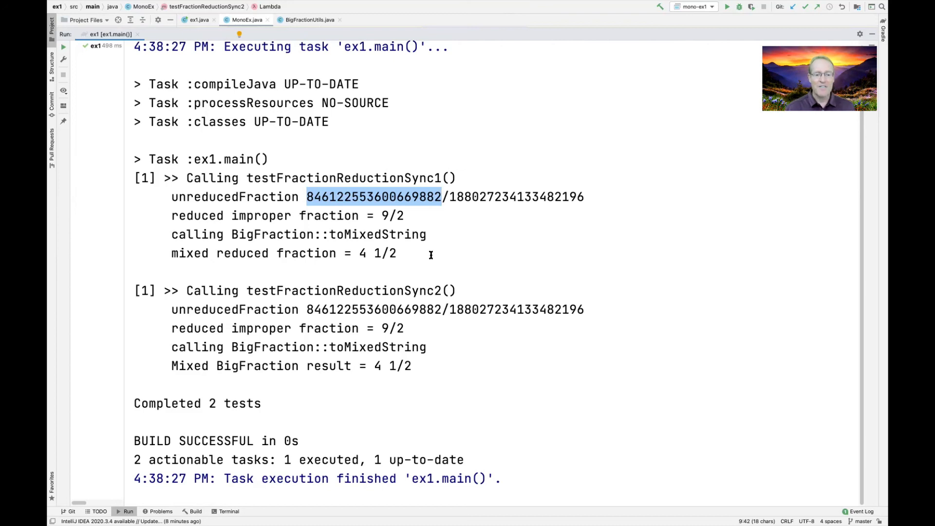
pyautogui.moveTo(444, 245)
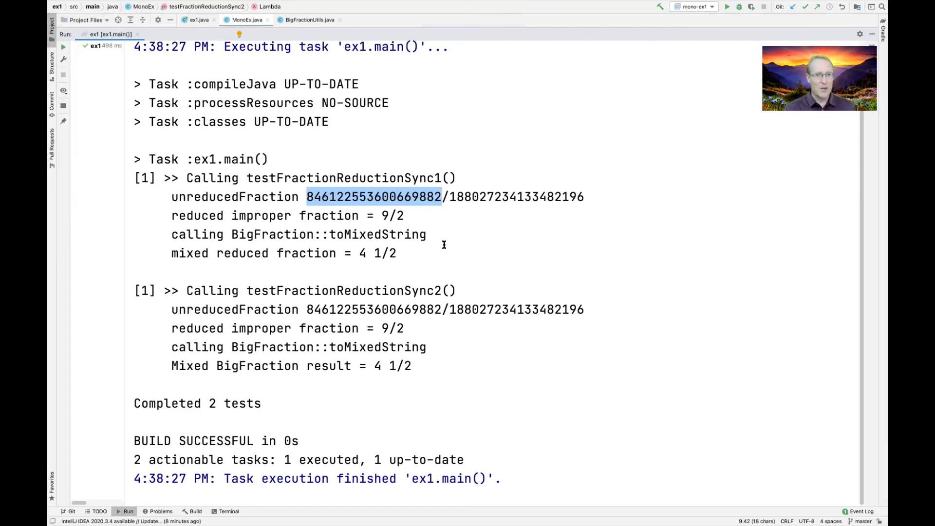